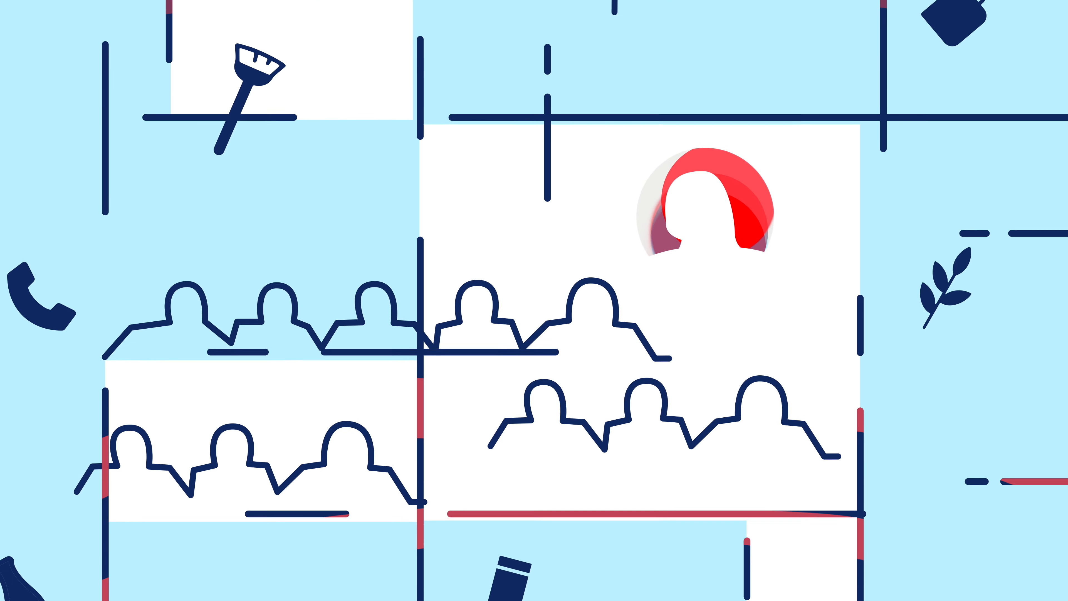
scroll(down, 3)
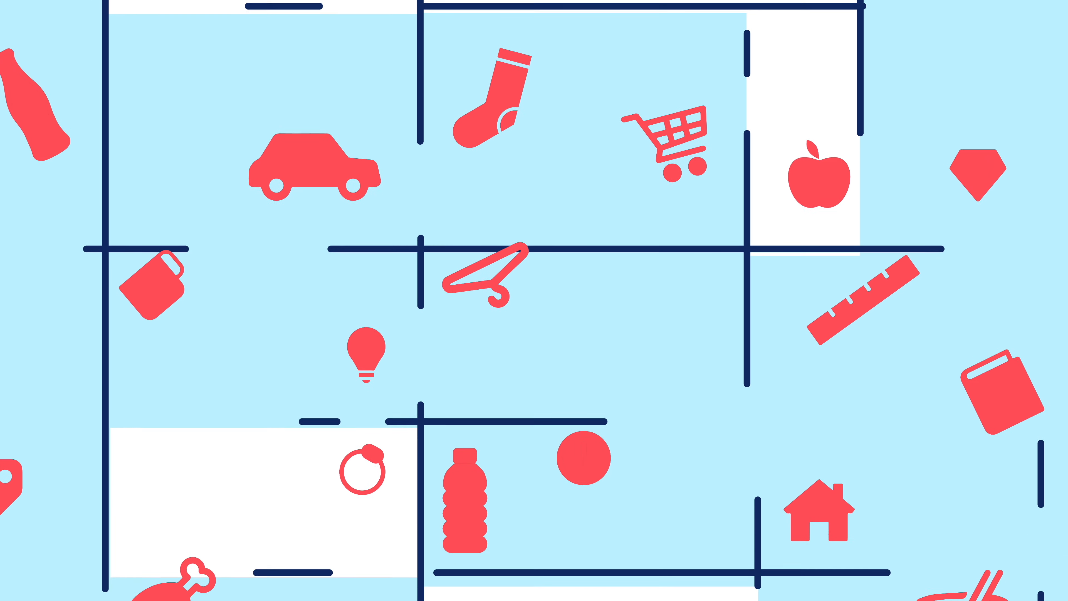
scroll(down, 3)
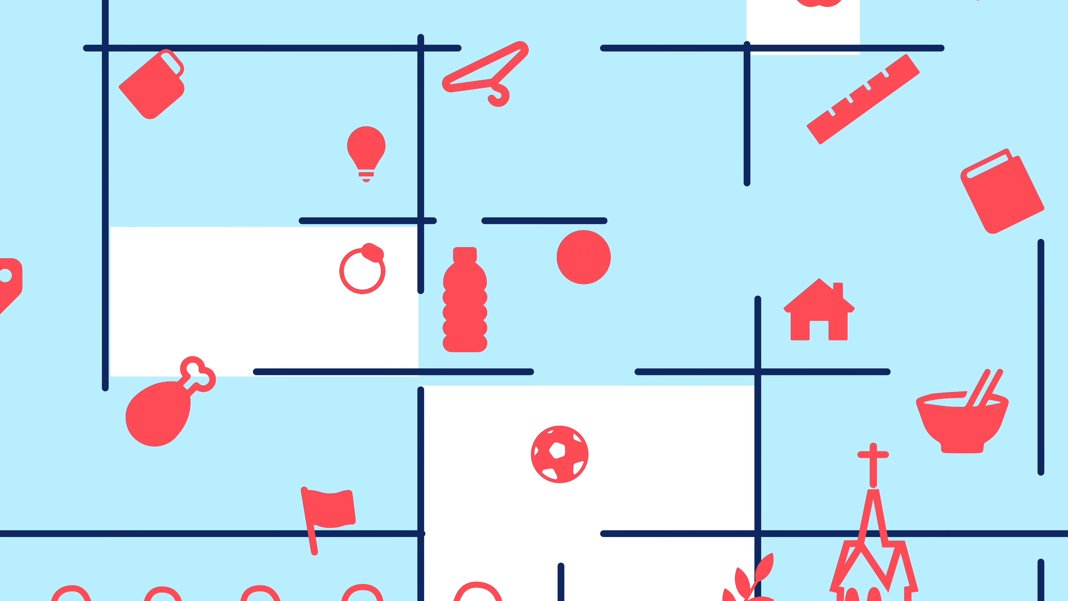